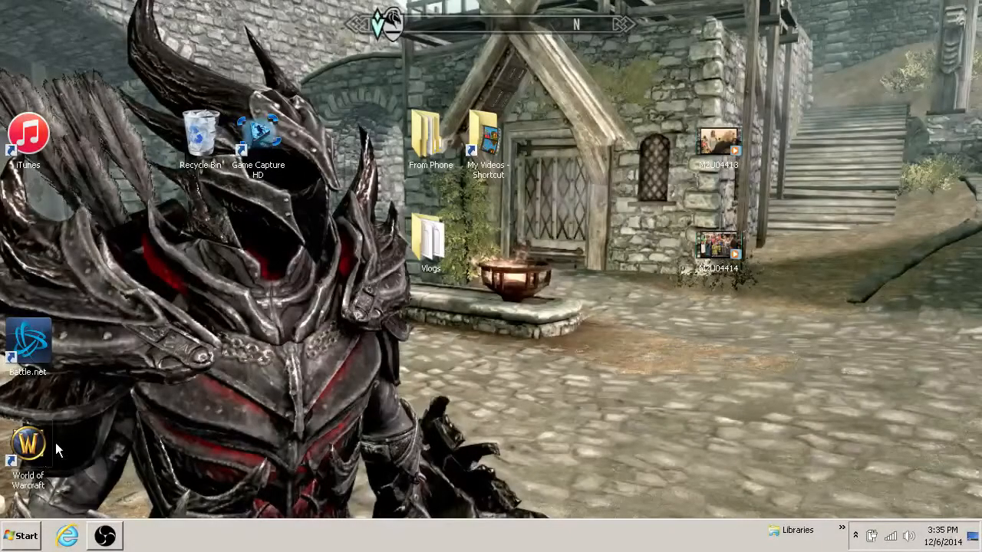
Step: Launch Google Chrome from the Start menu, opening Google and Astromenda Search tabs
{"action": "left_click", "coordinate": [25, 537]}
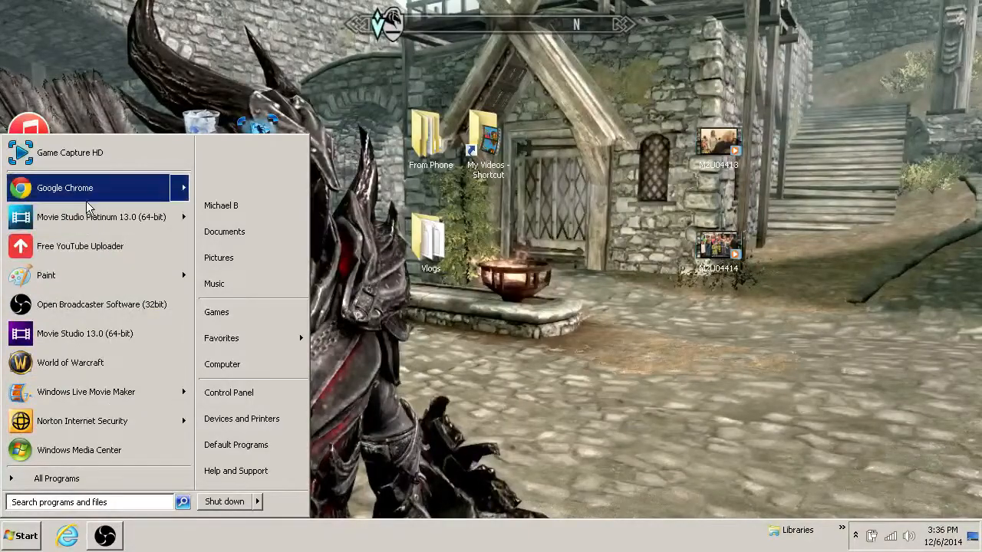
{"action": "left_click", "coordinate": [64, 188]}
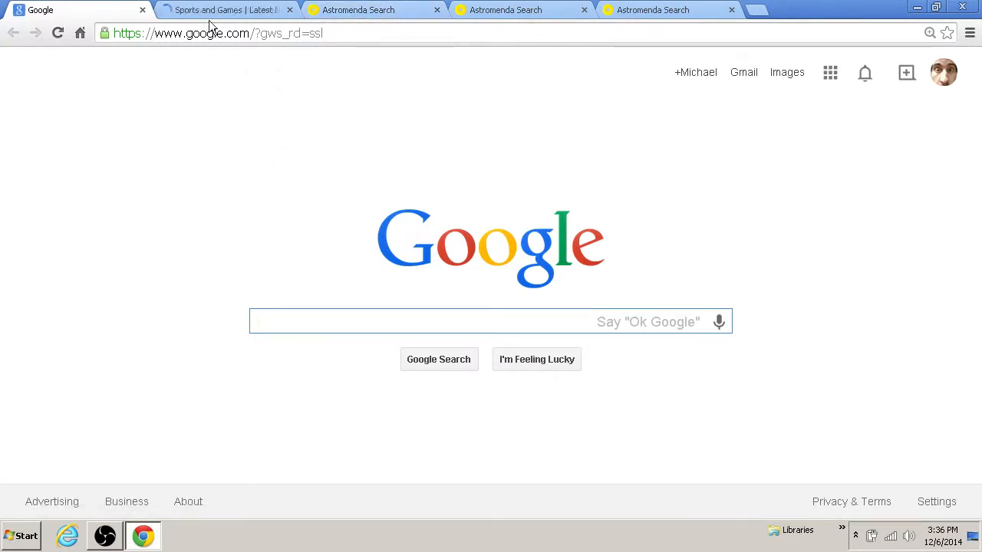
Step: Open Chrome Settings from the three-bar menu in a new tab
{"action": "left_click", "coordinate": [223, 10]}
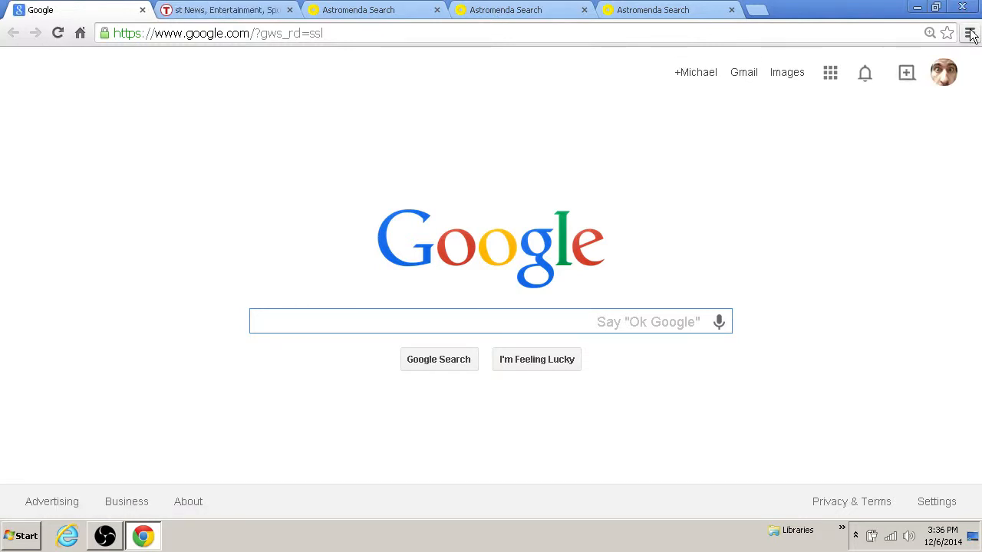
{"action": "left_click", "coordinate": [970, 32]}
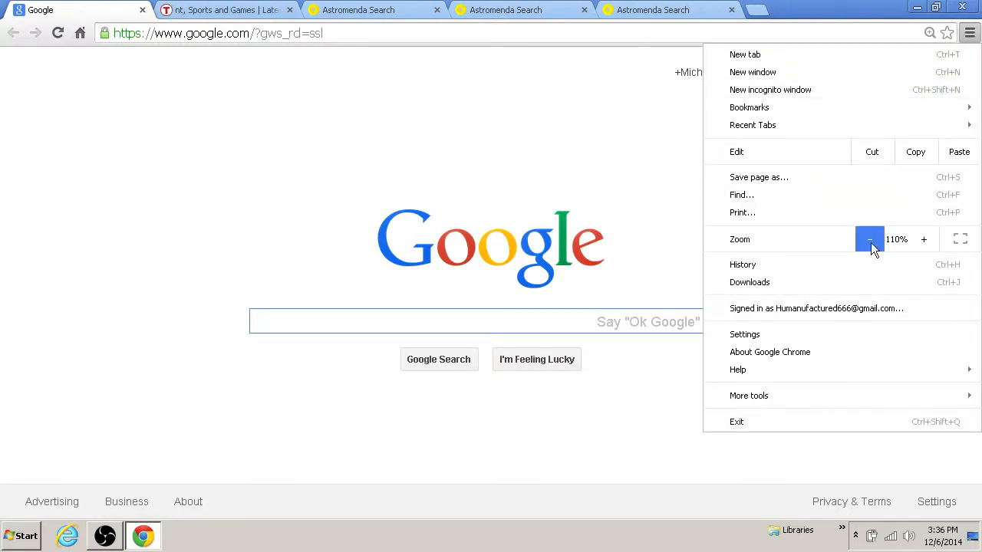
{"action": "left_click", "coordinate": [744, 335]}
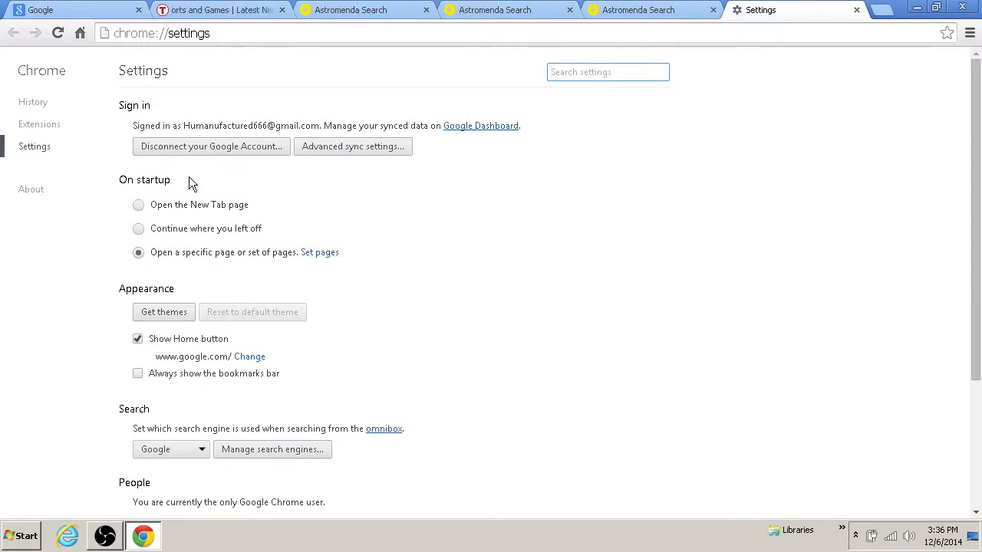
{"action": "mouse_move", "coordinate": [320, 255]}
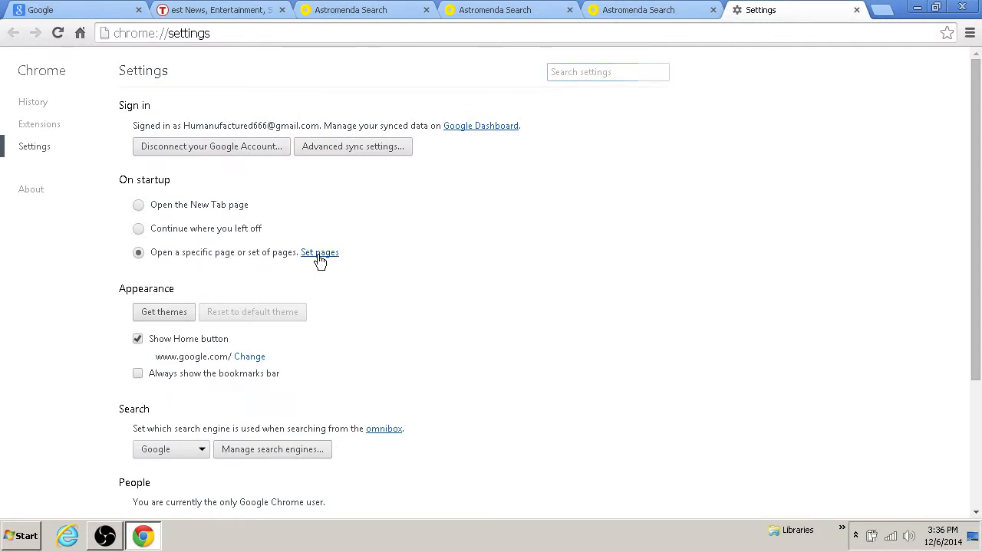
Step: Remove the Toshiba and two Astromenda Search startup pages, leaving only Google
{"action": "left_click", "coordinate": [319, 252]}
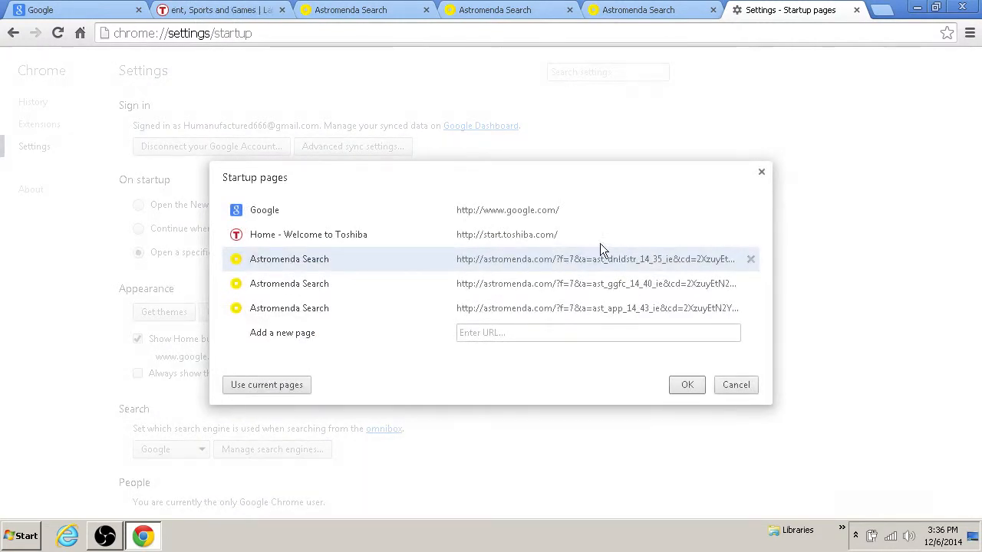
{"action": "left_click", "coordinate": [598, 333]}
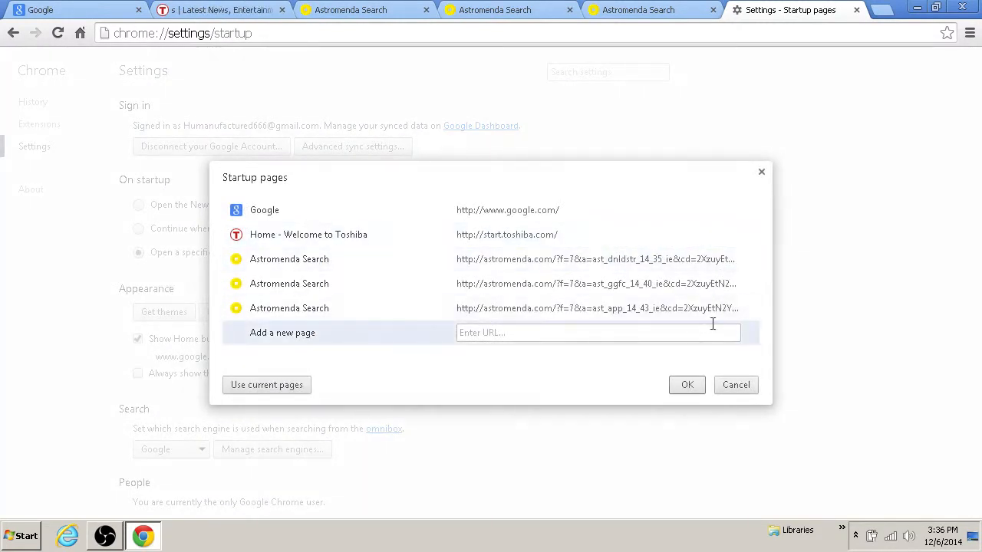
{"action": "mouse_move", "coordinate": [758, 234]}
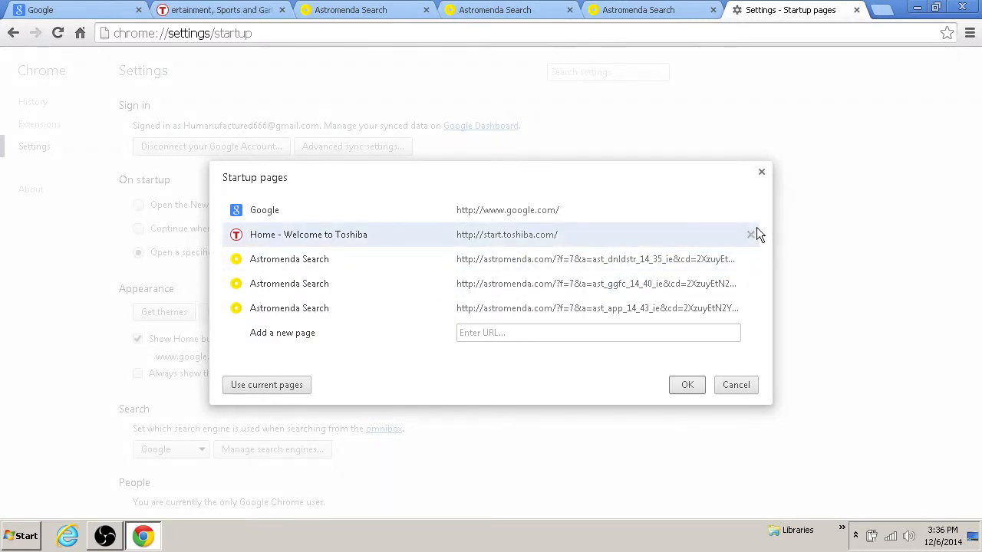
{"action": "left_click", "coordinate": [751, 234]}
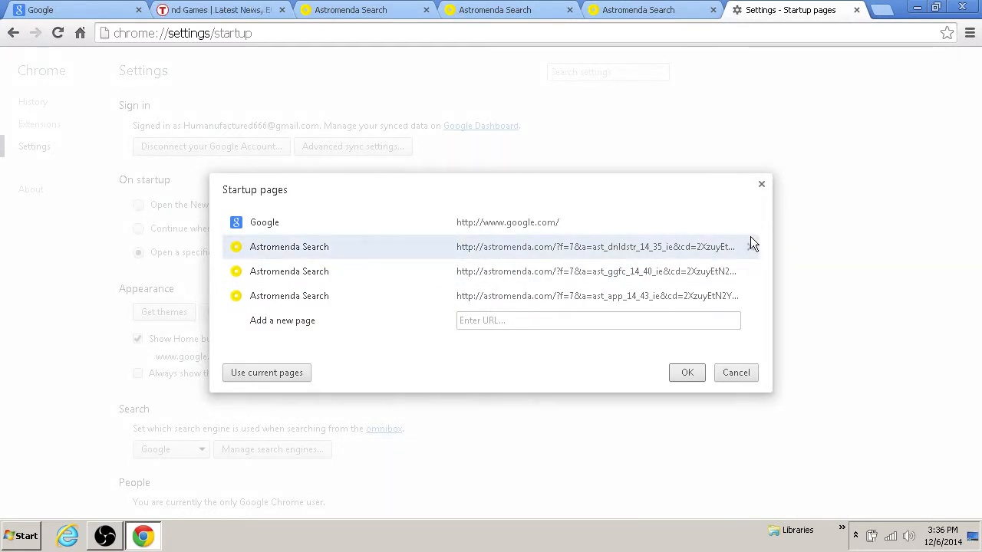
{"action": "left_click", "coordinate": [752, 247]}
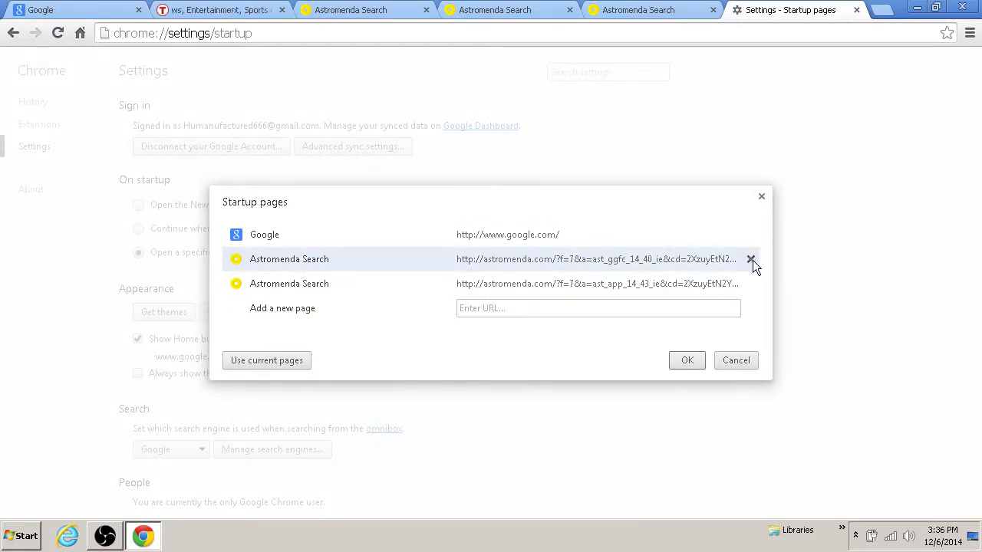
{"action": "left_click", "coordinate": [751, 259]}
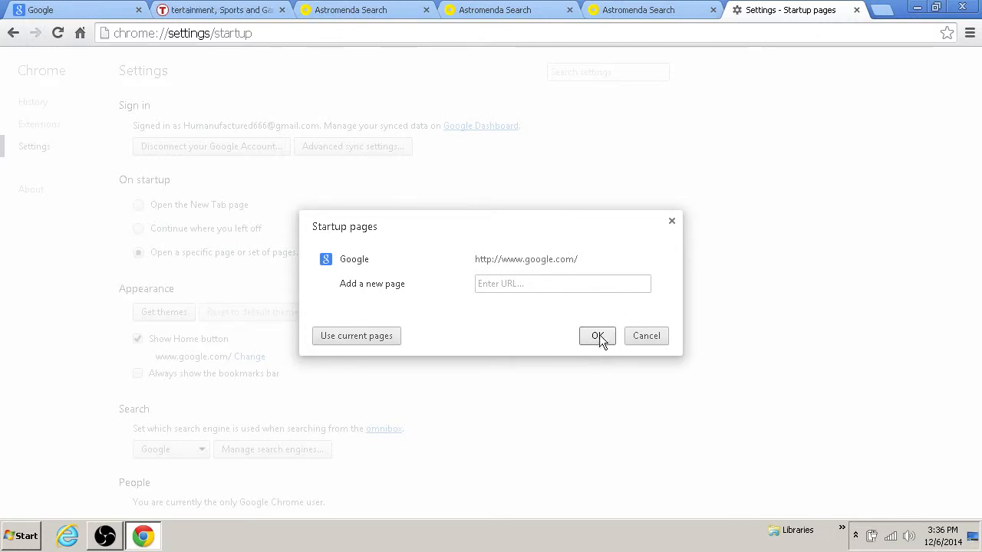
{"action": "left_click", "coordinate": [597, 336]}
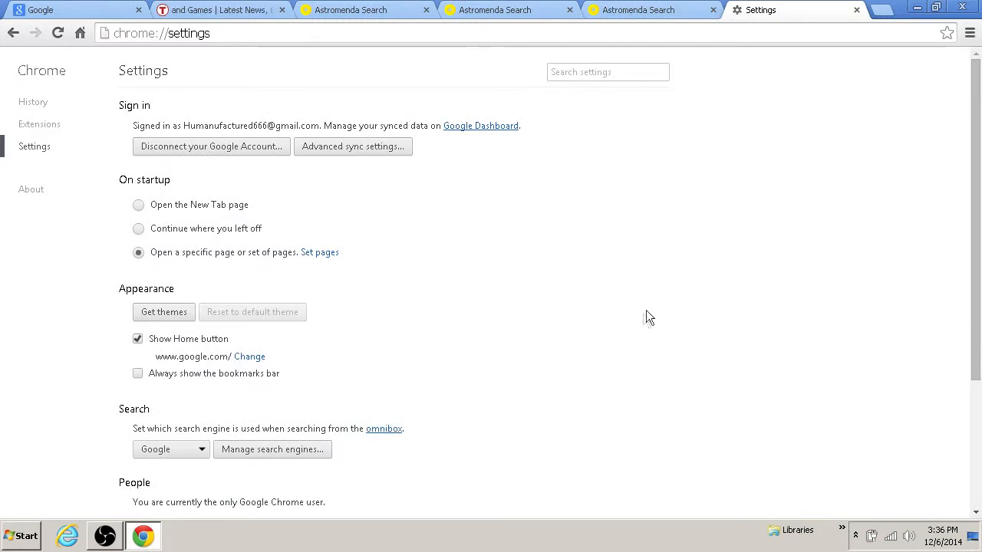
{"action": "mouse_move", "coordinate": [286, 358]}
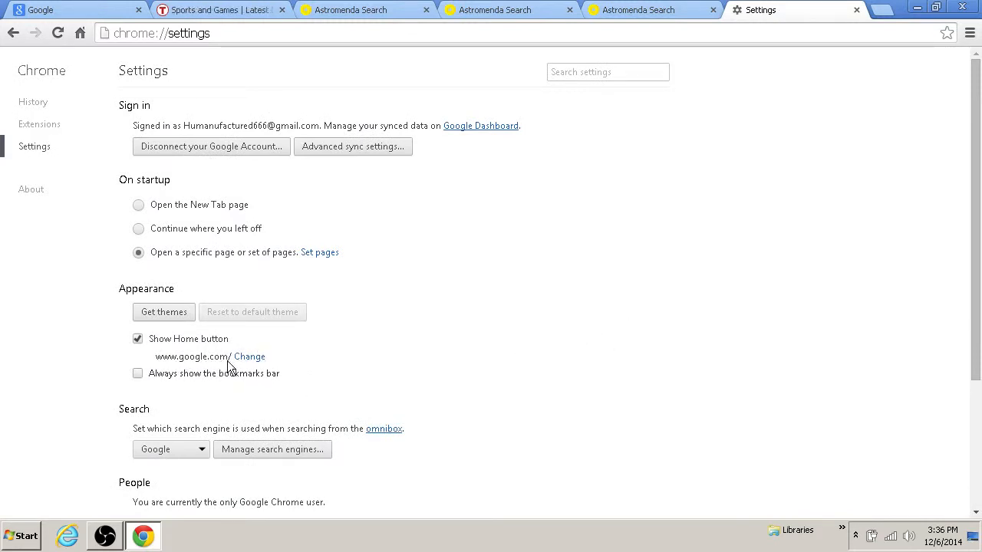
{"action": "left_click", "coordinate": [250, 357]}
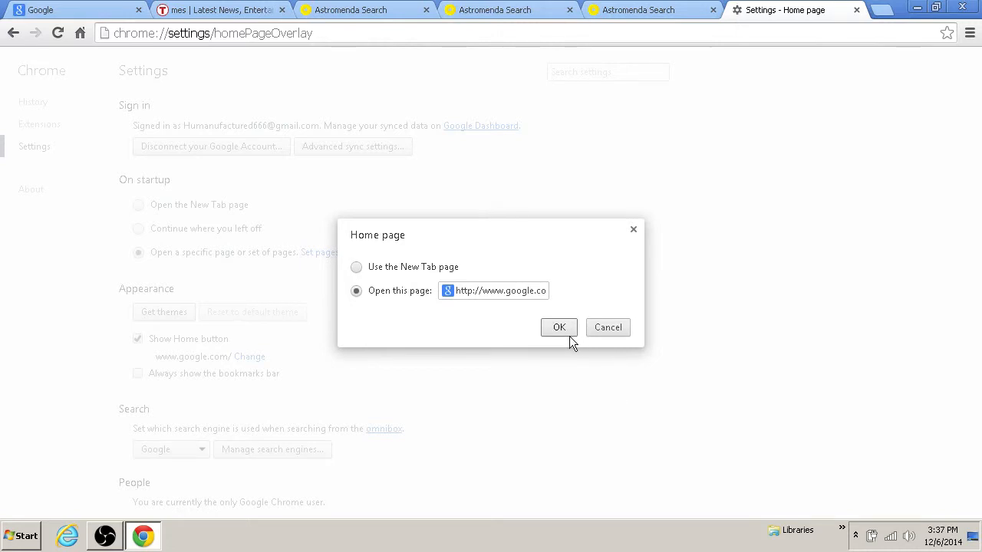
{"action": "left_click", "coordinate": [559, 327]}
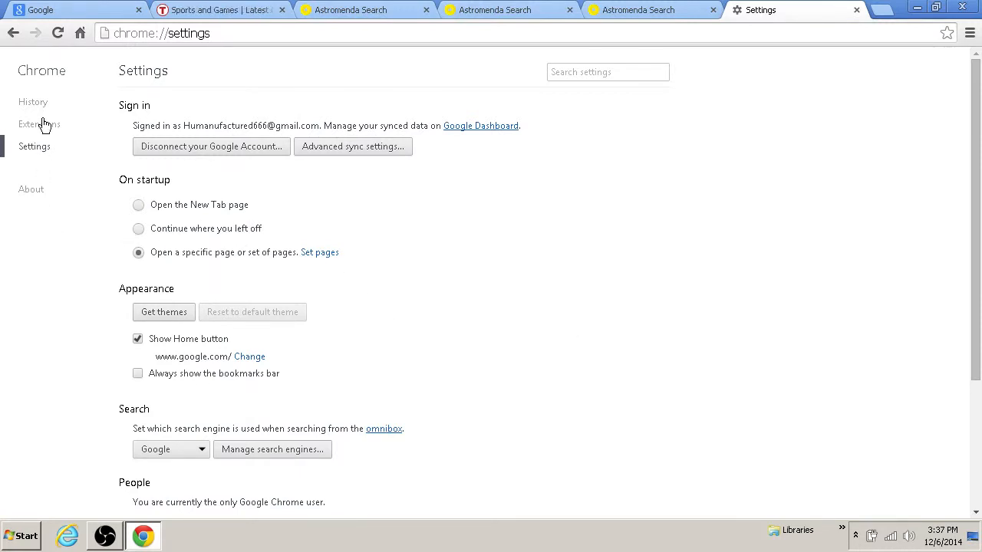
Step: Open History and its Clear browsing data dialog
{"action": "left_click", "coordinate": [33, 101]}
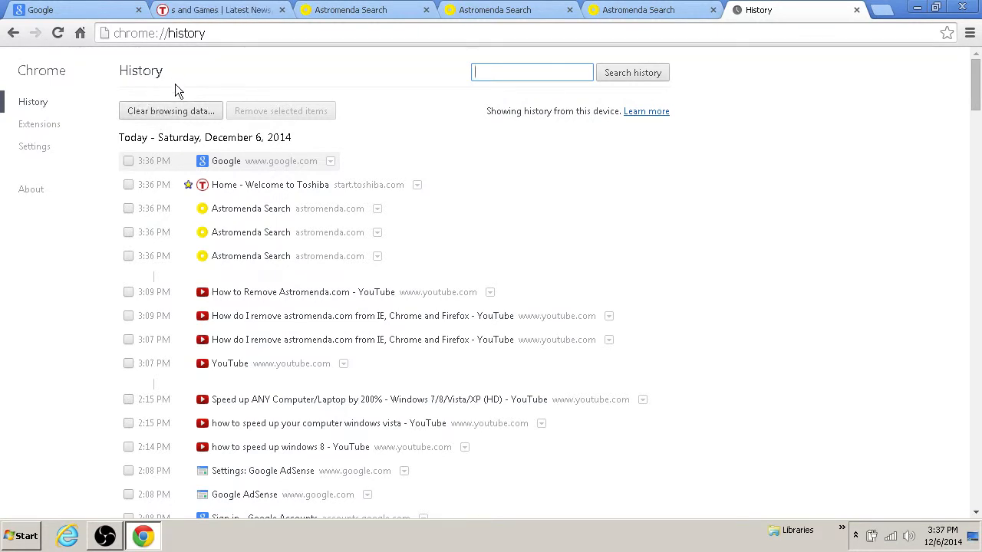
{"action": "left_click", "coordinate": [169, 111]}
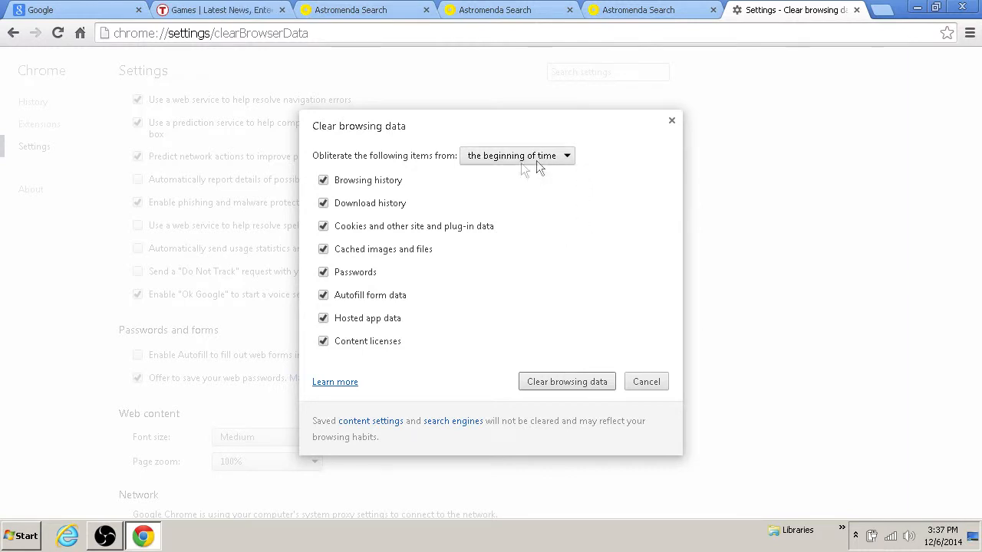
{"action": "mouse_move", "coordinate": [572, 397]}
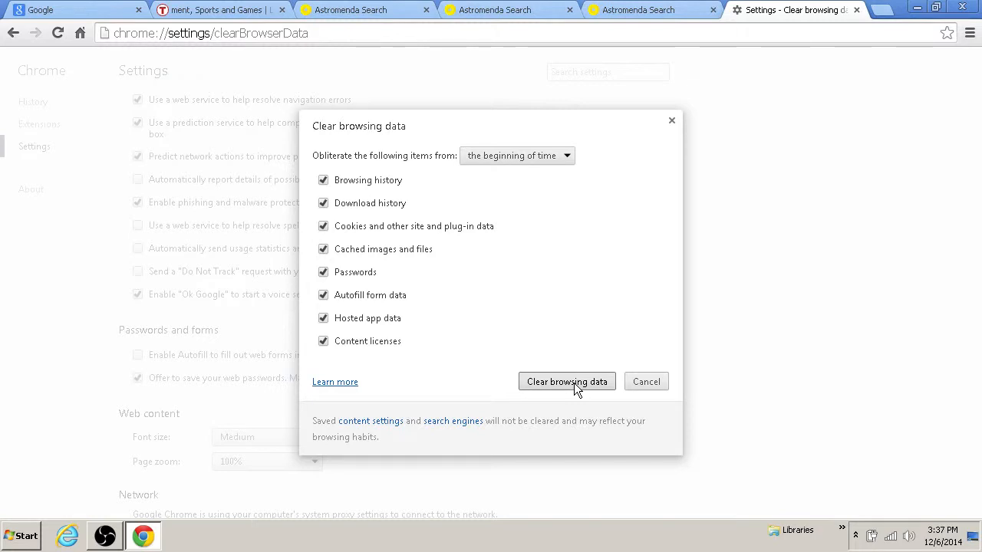
Step: Clear all browsing data from the beginning of time, then close and relaunch Chrome
{"action": "left_click", "coordinate": [567, 381]}
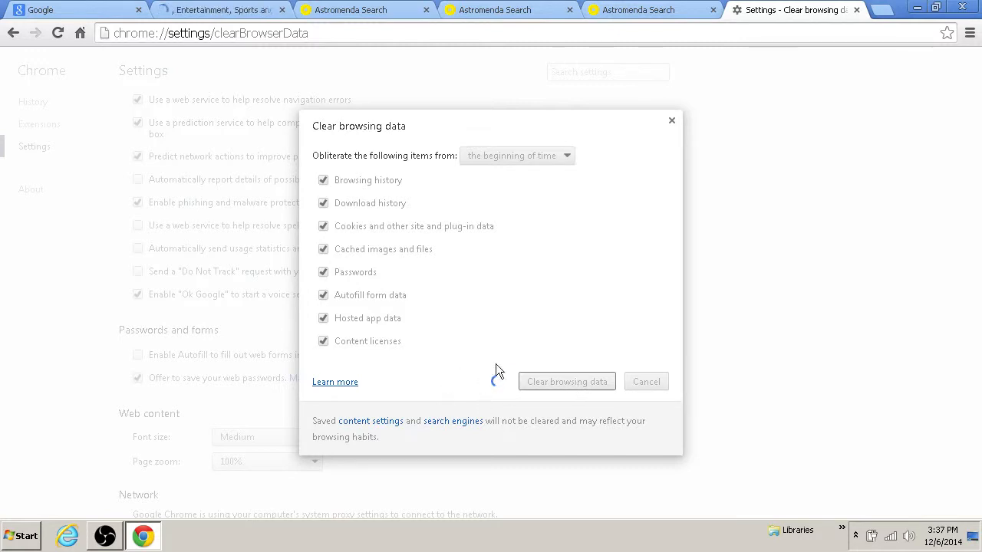
{"action": "mouse_move", "coordinate": [510, 395]}
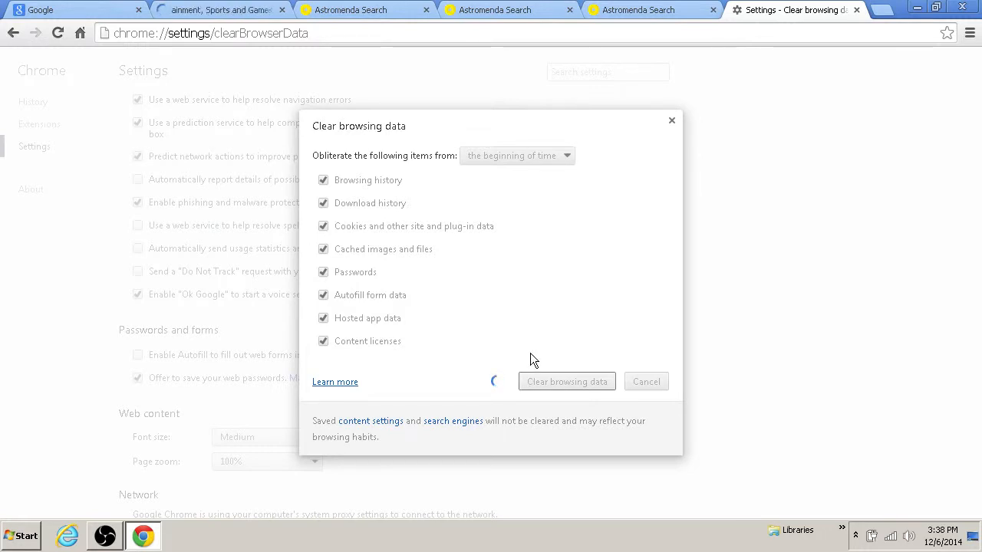
{"action": "left_click", "coordinate": [567, 381]}
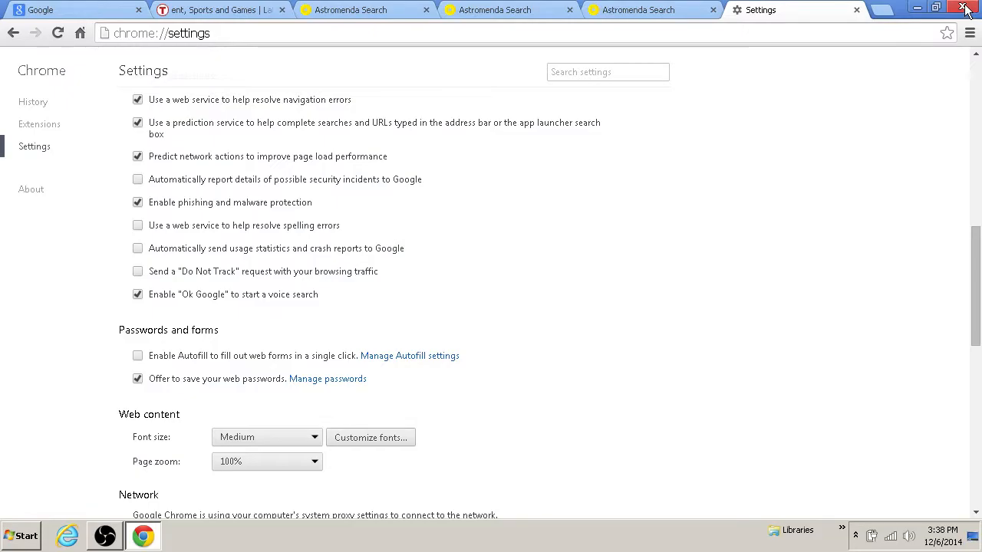
{"action": "left_click", "coordinate": [965, 9]}
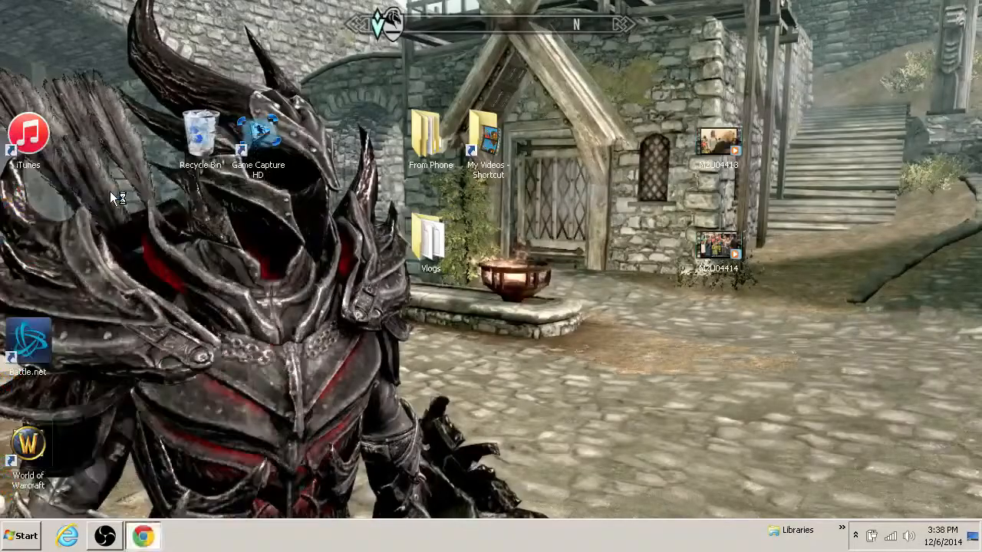
{"action": "left_click", "coordinate": [142, 535]}
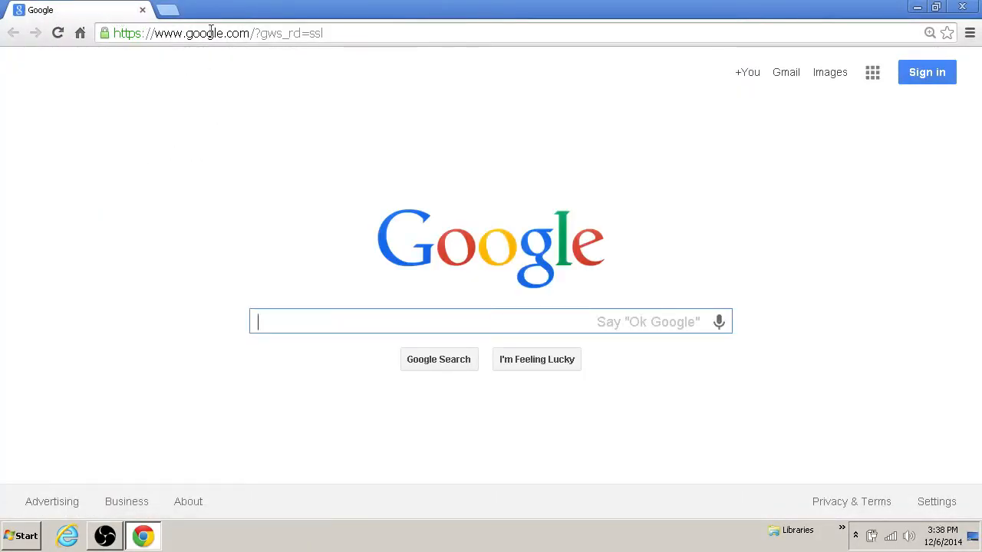
{"action": "mouse_move", "coordinate": [186, 266]}
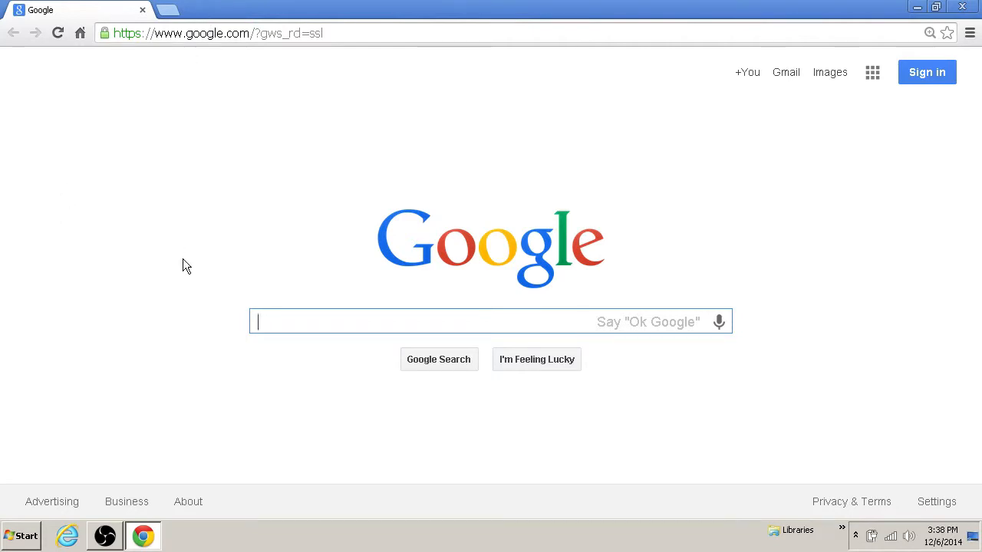